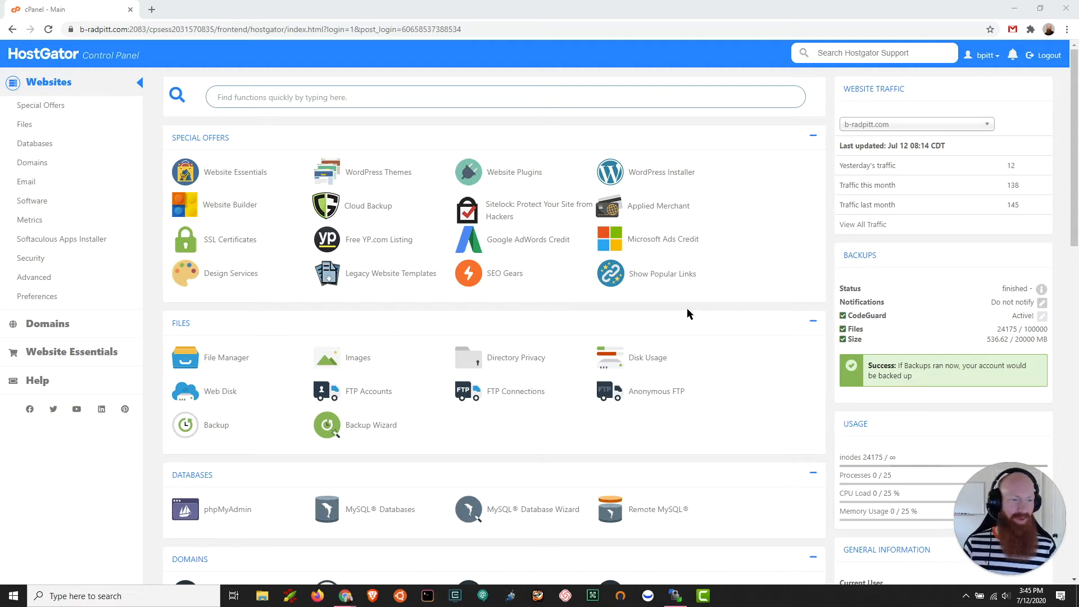
- Scroll the cPanel home page down to General Information to find the site IP
{"action": "scroll", "scroll_direction": "down", "scroll_amount": 3}
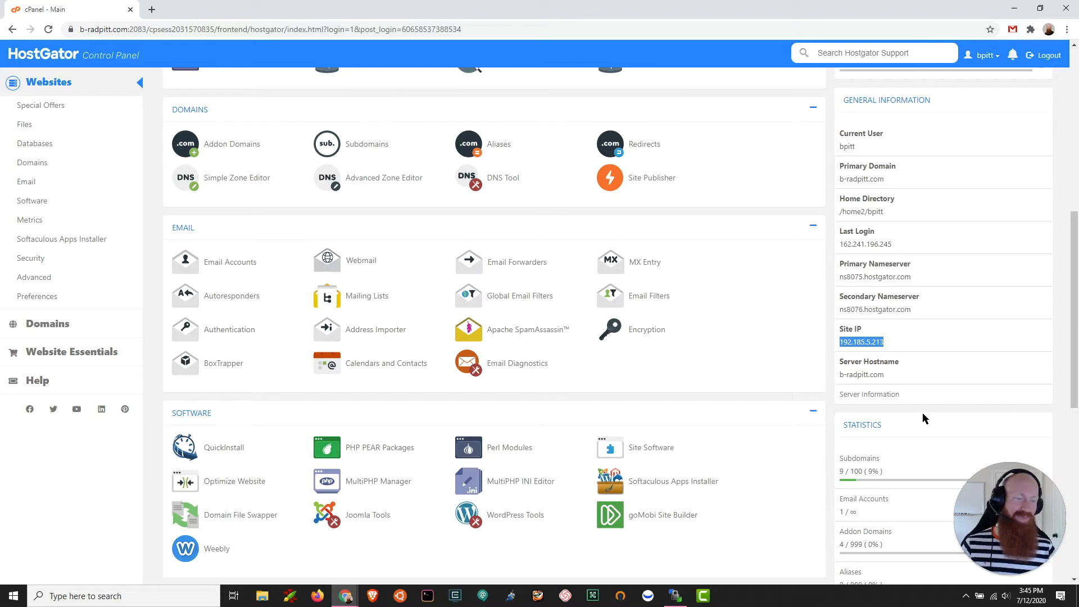
{"action": "mouse_move", "coordinate": [886, 404]}
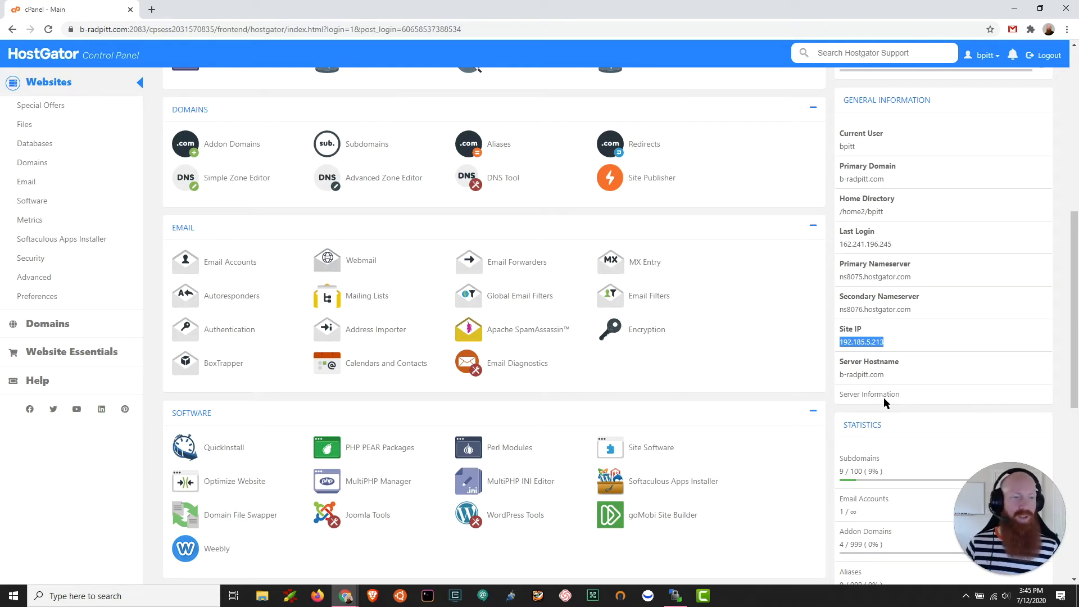
{"action": "mouse_move", "coordinate": [856, 193]}
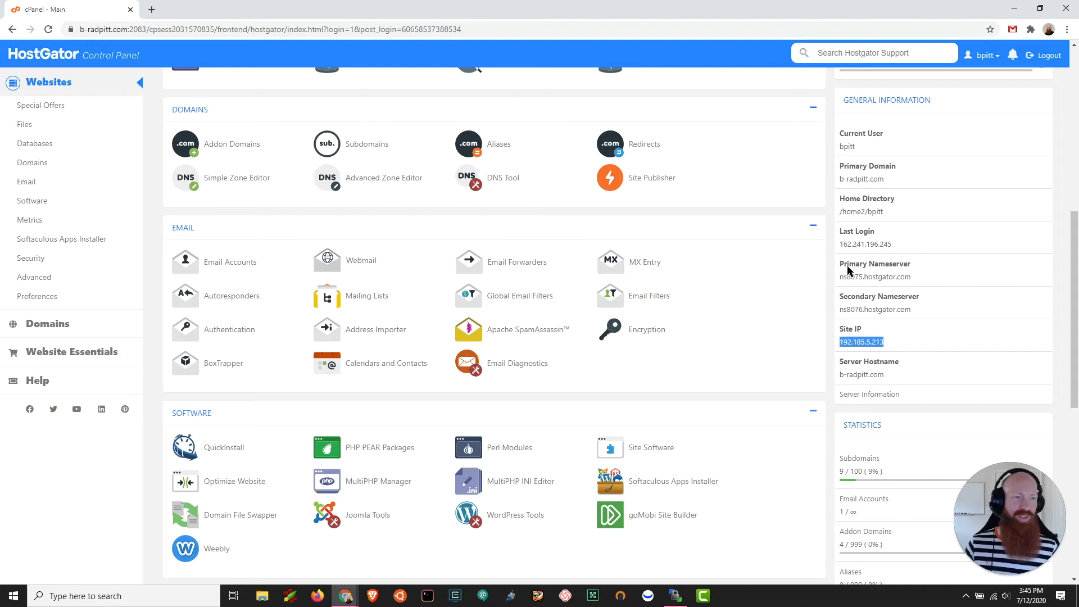
{"action": "mouse_move", "coordinate": [841, 309]}
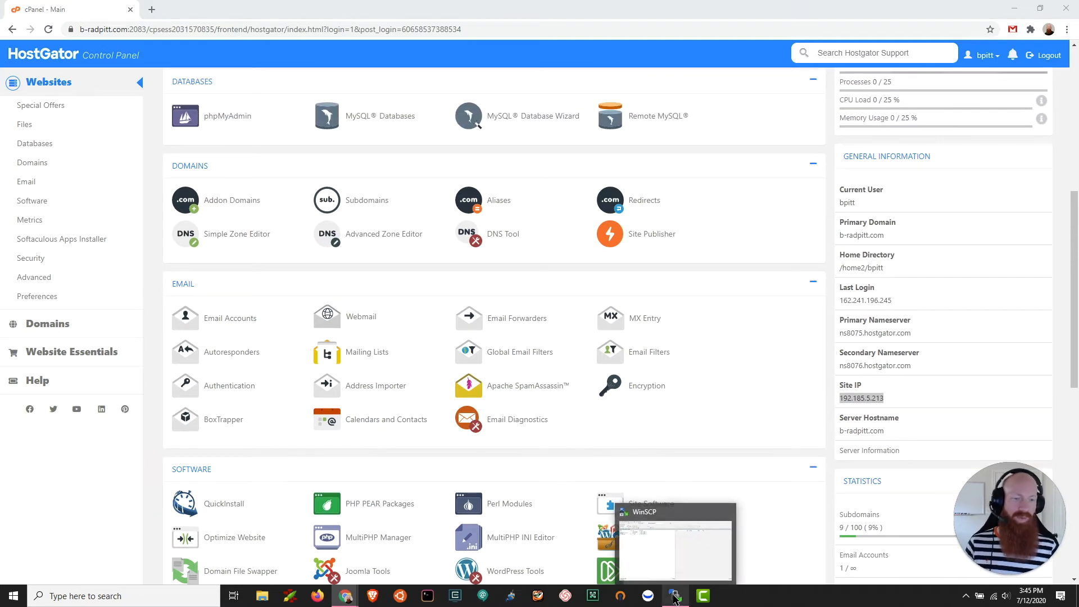
- Bring WinSCP to the front from the taskbar
{"action": "left_click", "coordinate": [674, 596]}
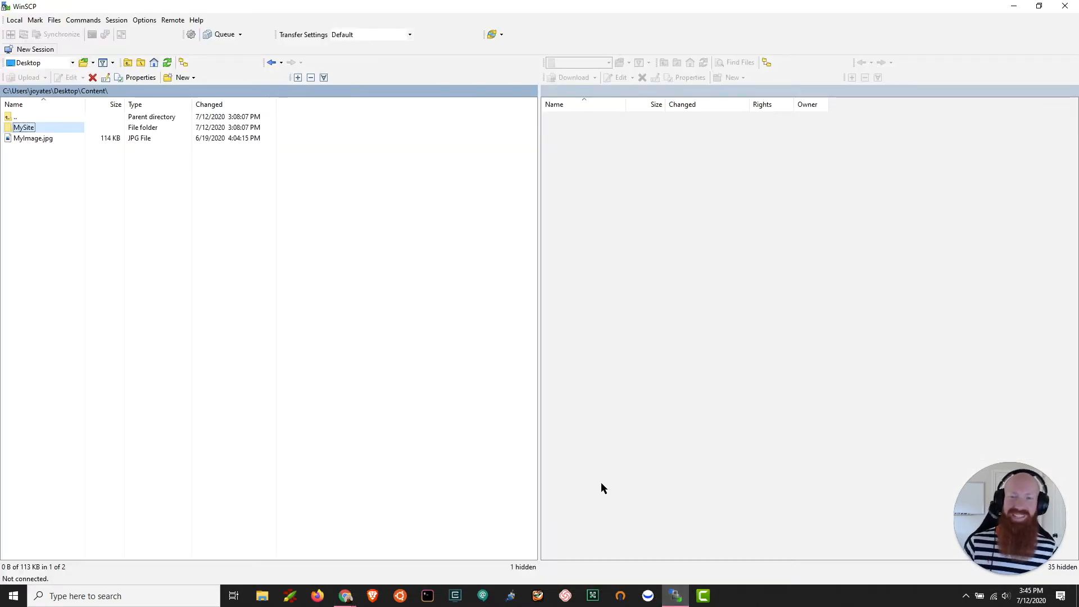
{"action": "mouse_move", "coordinate": [58, 158]}
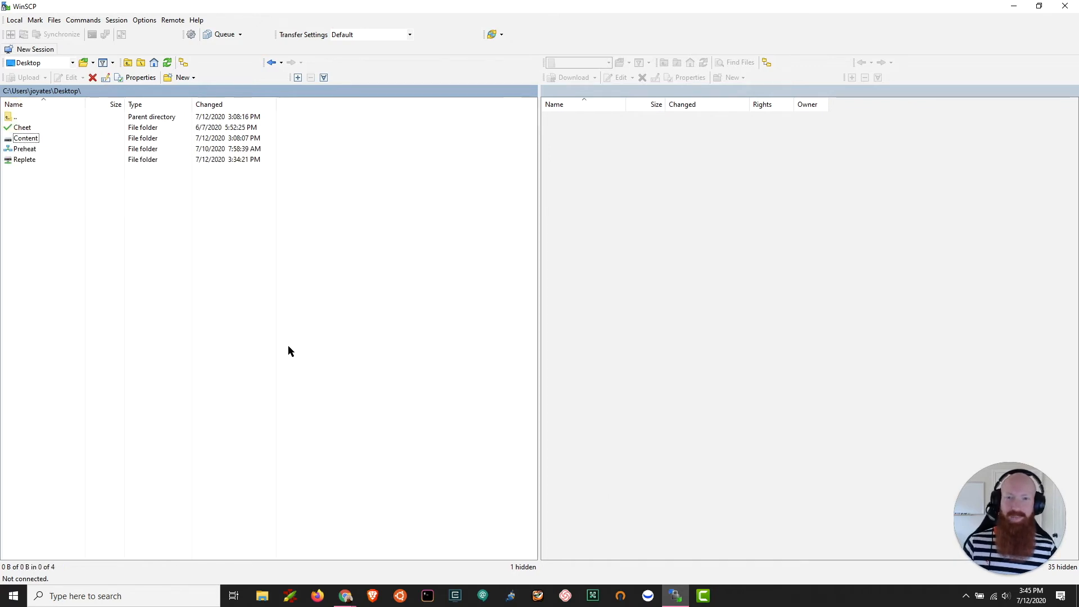
{"action": "mouse_move", "coordinate": [175, 231]}
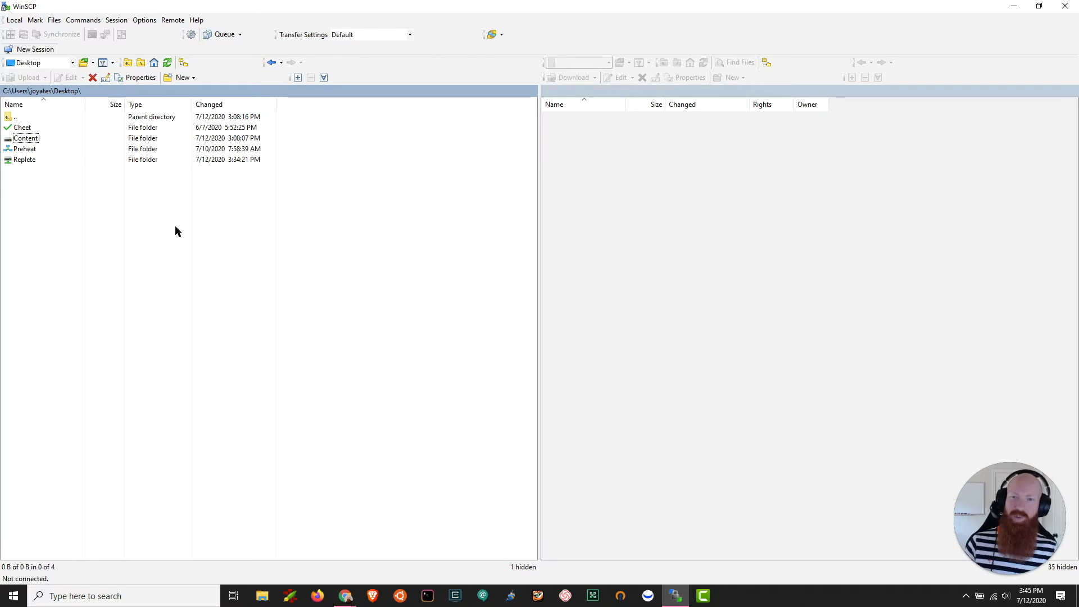
{"action": "mouse_move", "coordinate": [219, 245]}
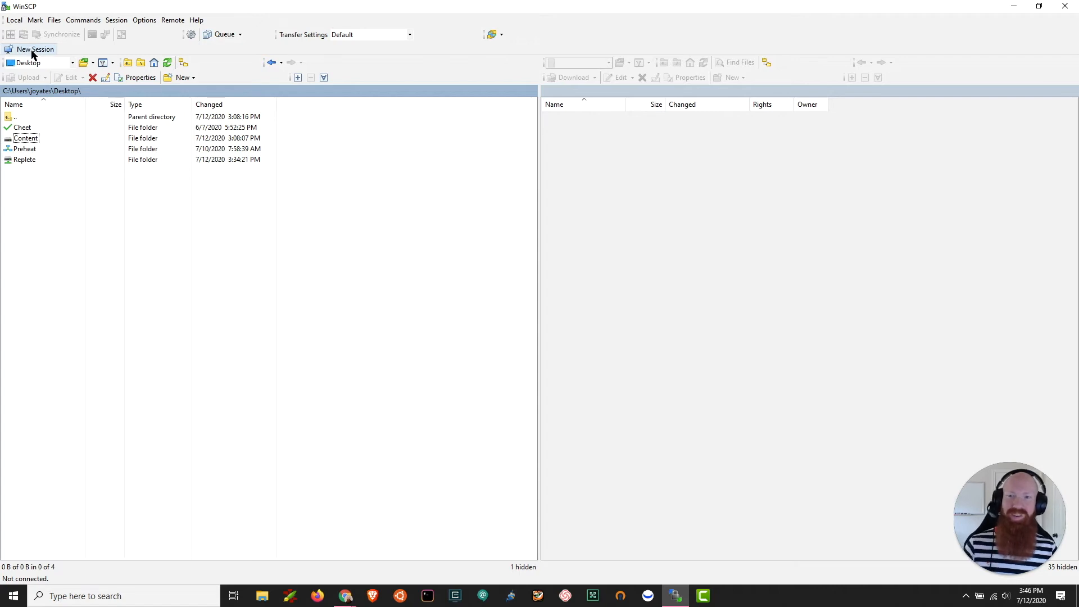
{"action": "left_click", "coordinate": [34, 49]}
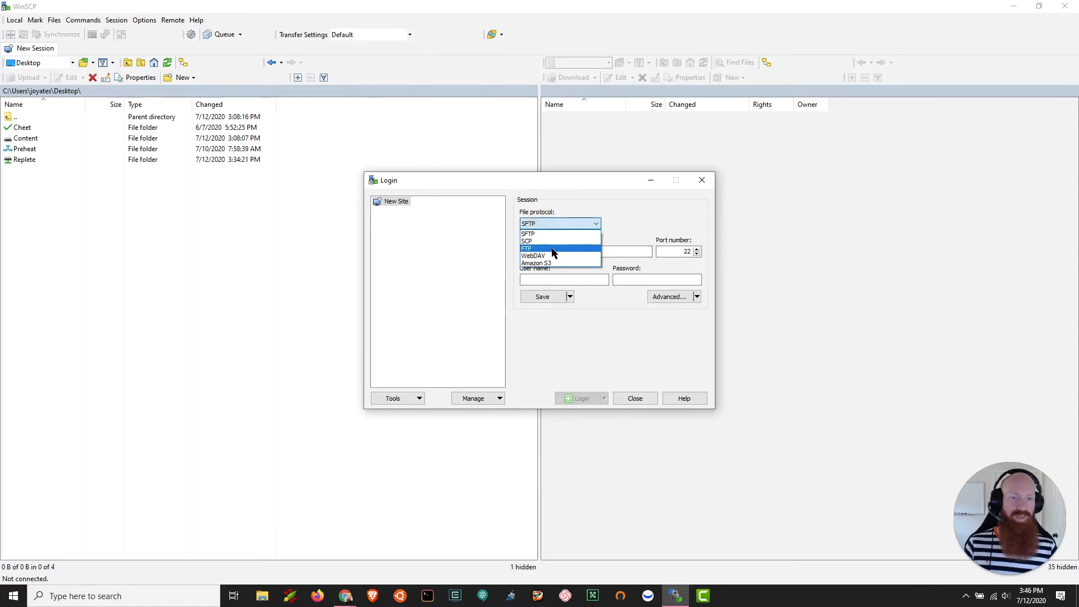
{"action": "left_click", "coordinate": [527, 248]}
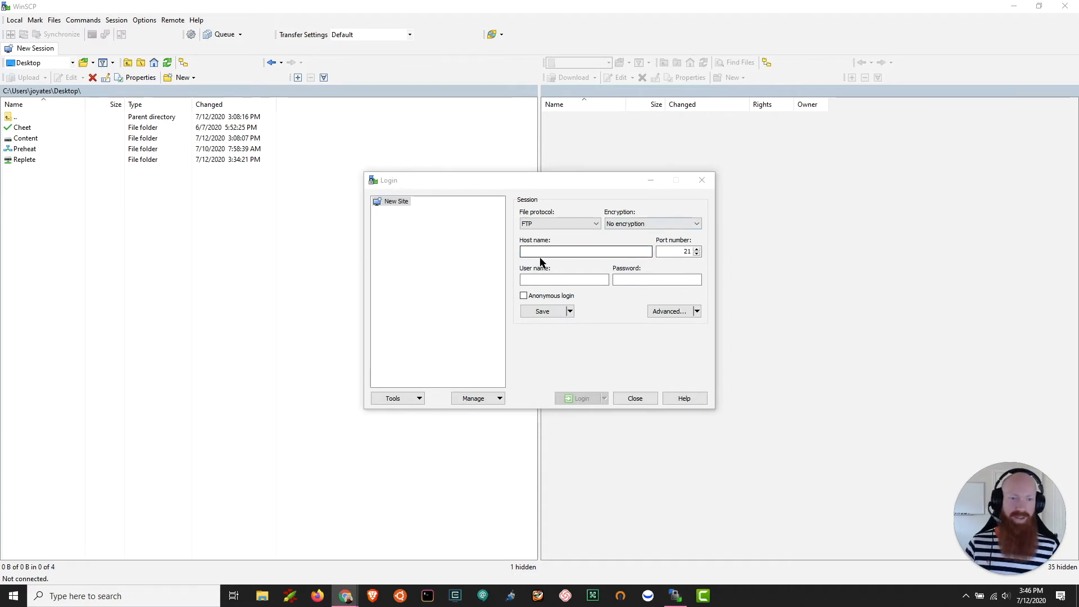
{"action": "type", "text": "192.185.5.213"}
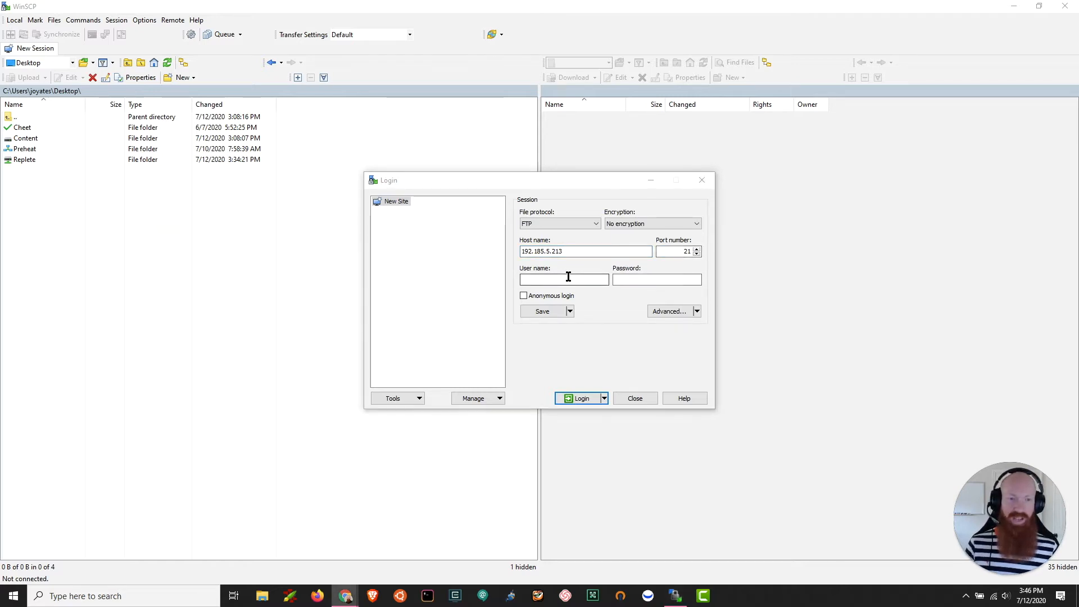
{"action": "type", "text": "bpitt"}
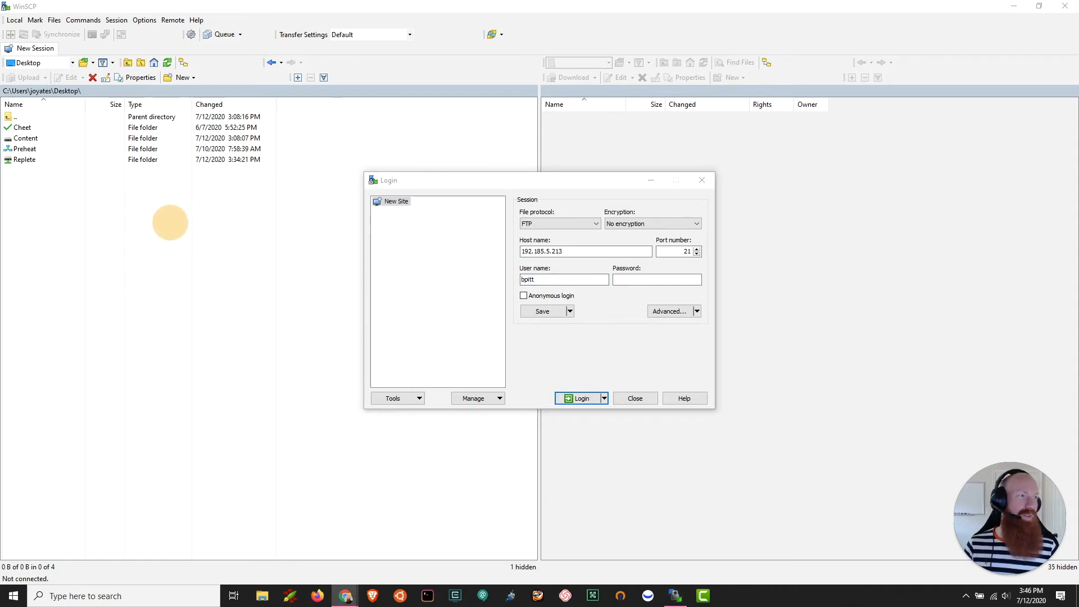
{"action": "left_click", "coordinate": [656, 279]}
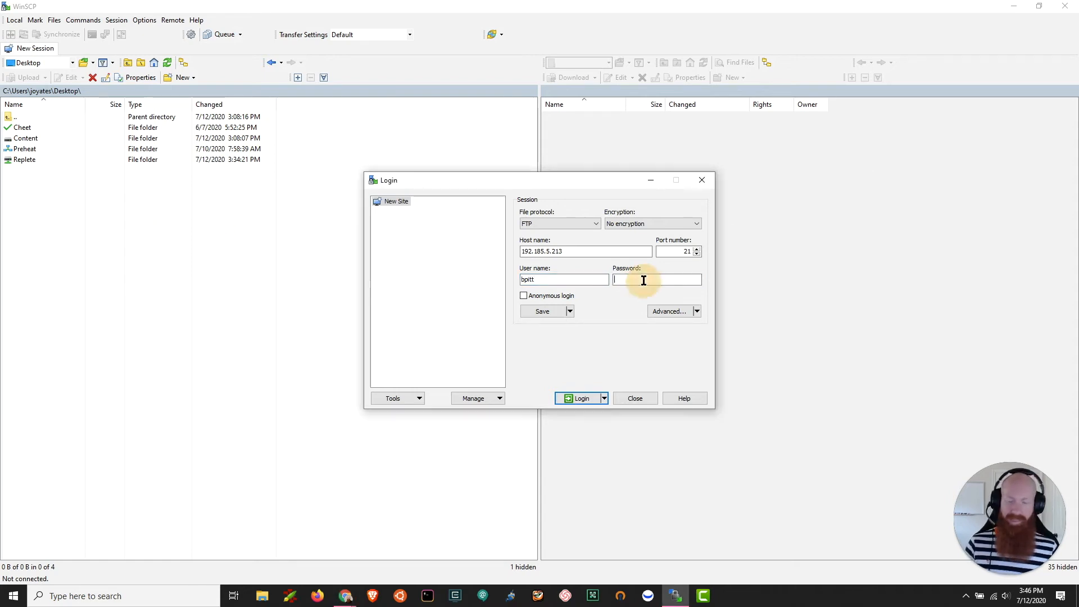
{"action": "type", "text": "password"}
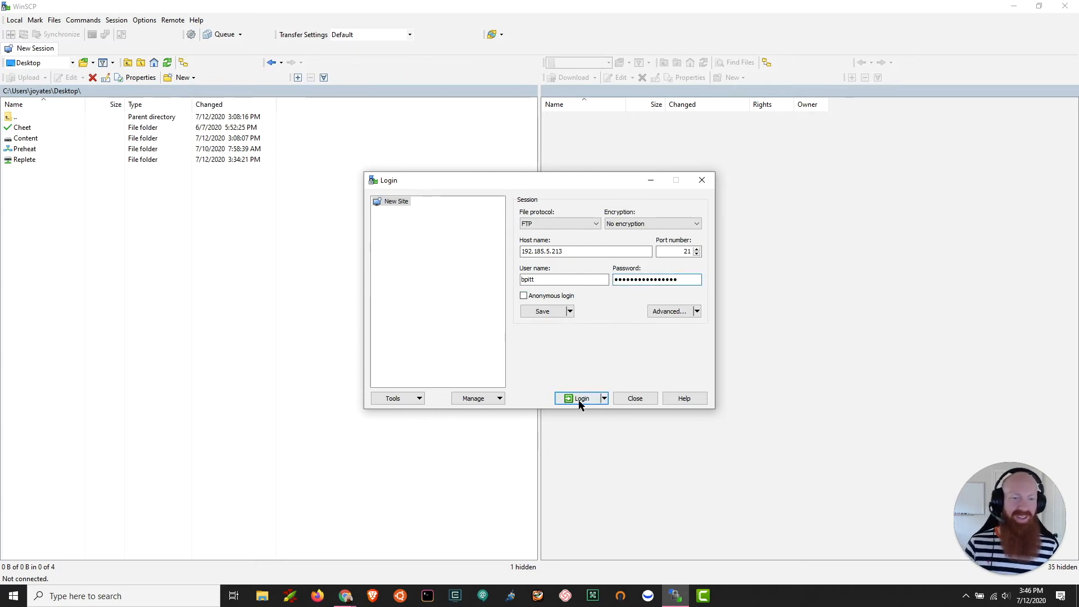
{"action": "left_click", "coordinate": [581, 398]}
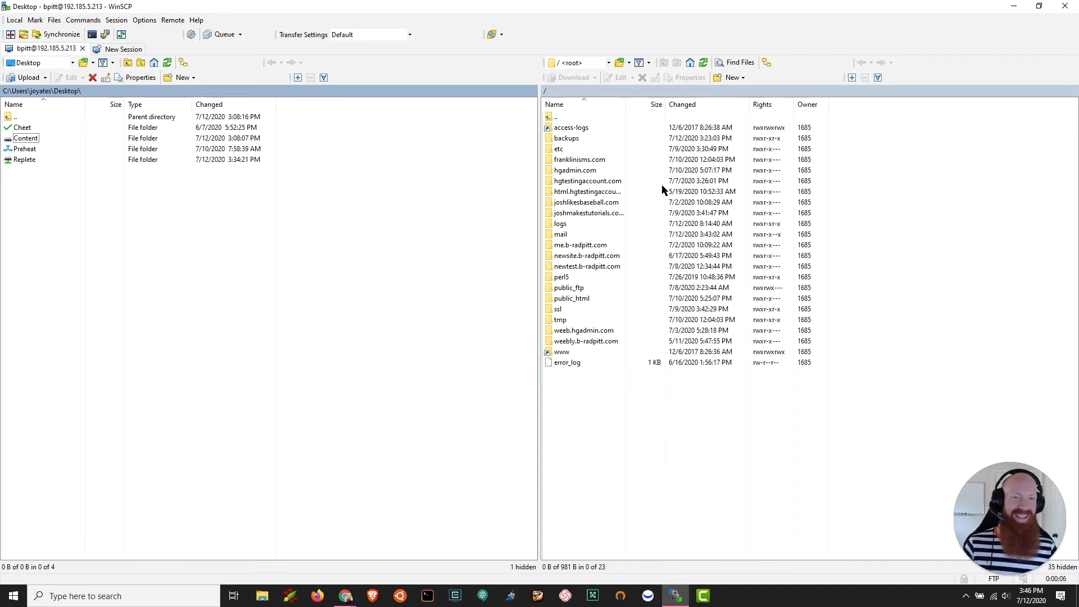
{"action": "mouse_move", "coordinate": [681, 334]}
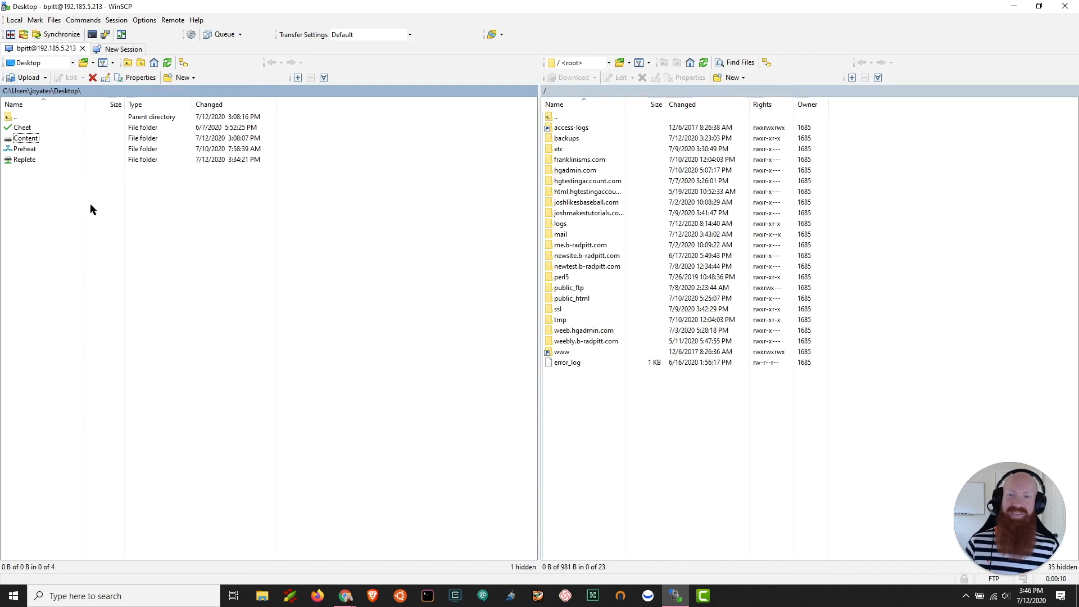
{"action": "mouse_move", "coordinate": [139, 242]}
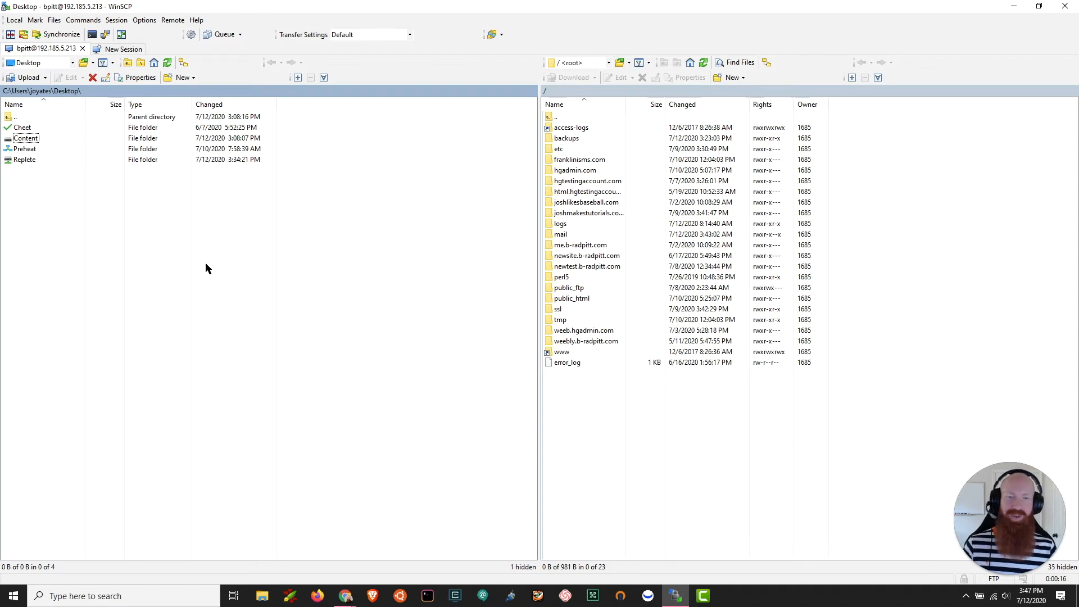
- Open the Desktop's Content folder in the local pane, showing MySite and MyImage.jpg
{"action": "left_click", "coordinate": [25, 159]}
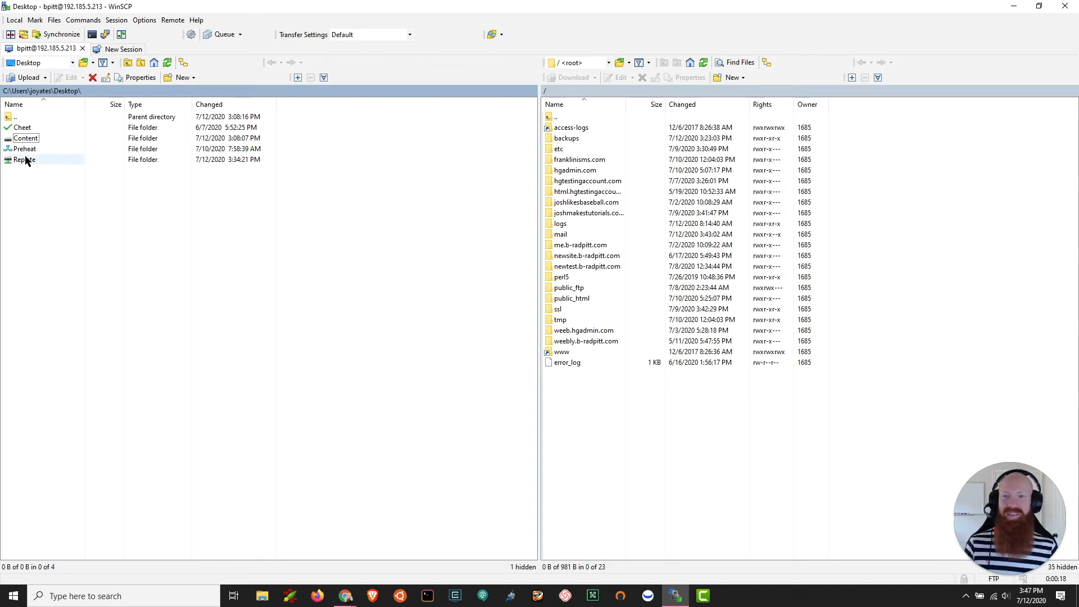
{"action": "double_click", "coordinate": [27, 138]}
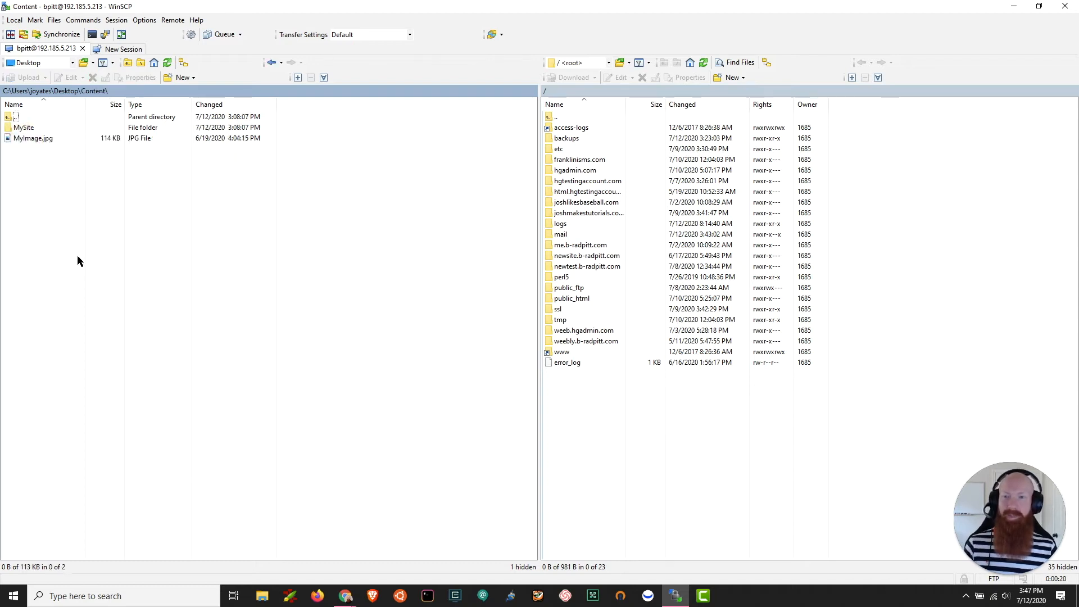
{"action": "left_click", "coordinate": [24, 127]}
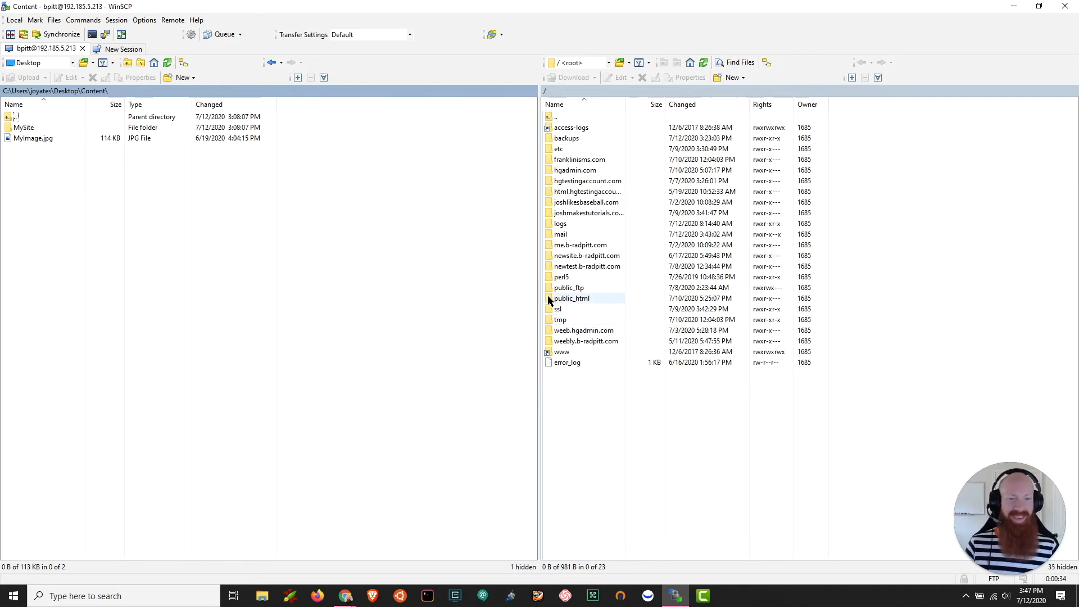
- Open public_html on the server and upload MyImage1.jpg into it
{"action": "double_click", "coordinate": [571, 298]}
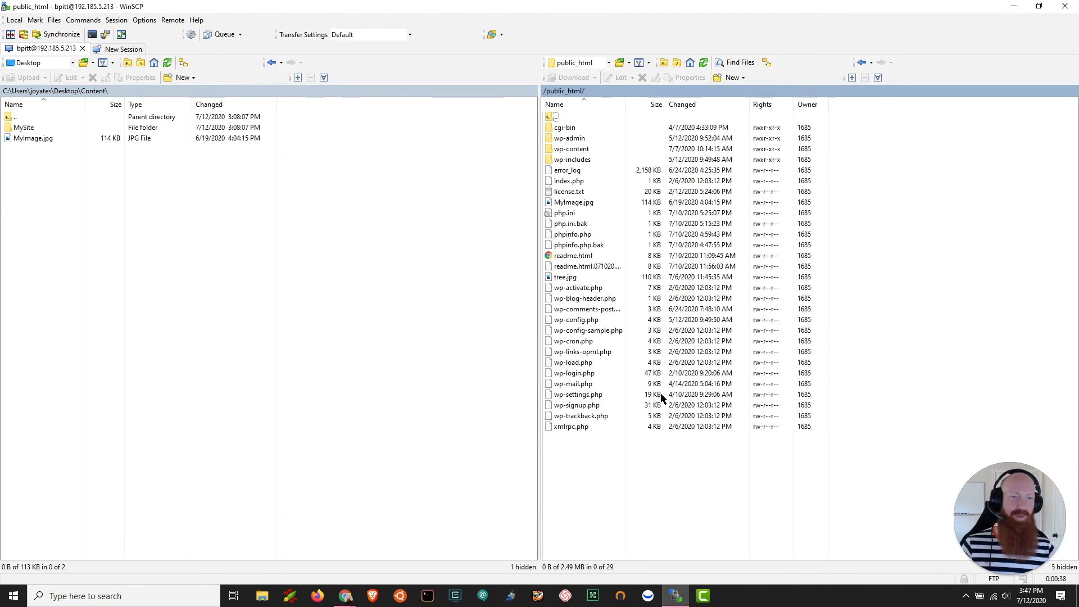
{"action": "left_click", "coordinate": [574, 202]}
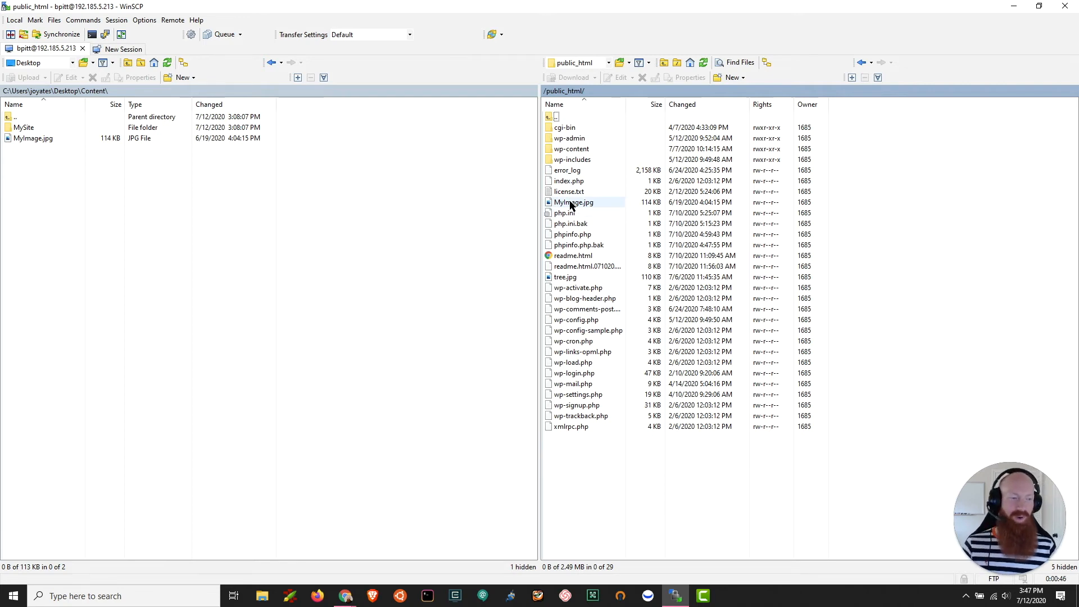
{"action": "left_click", "coordinate": [33, 139]}
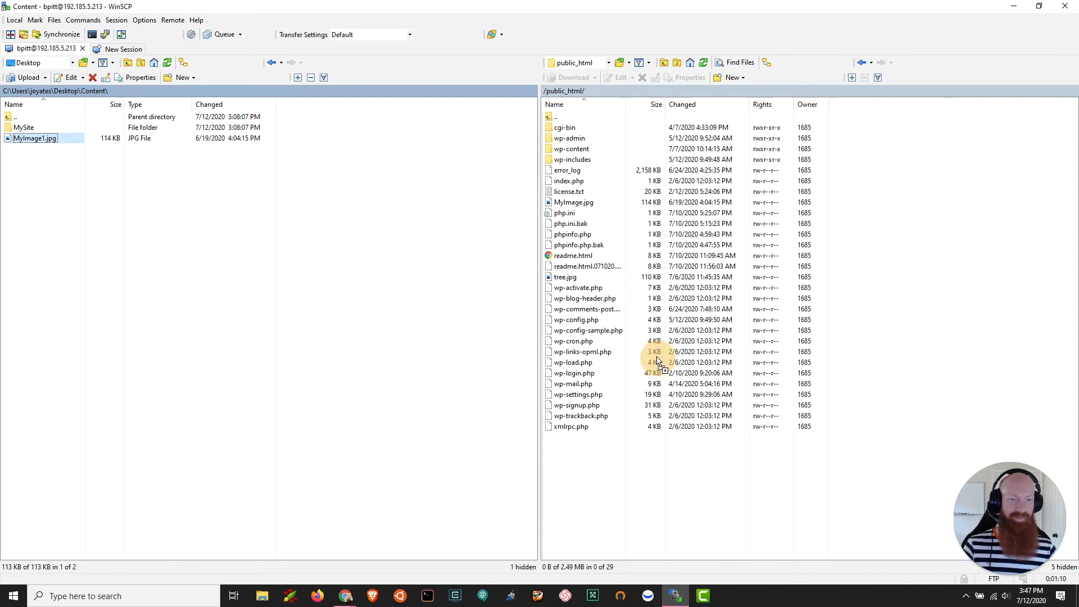
{"action": "left_click", "coordinate": [23, 77]}
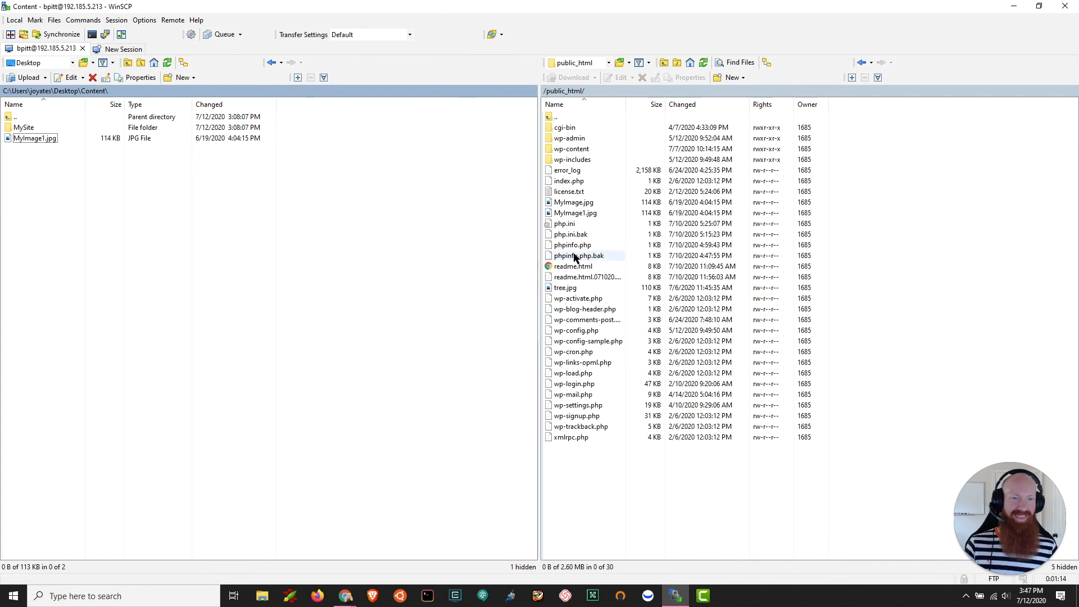
{"action": "left_click", "coordinate": [575, 213]}
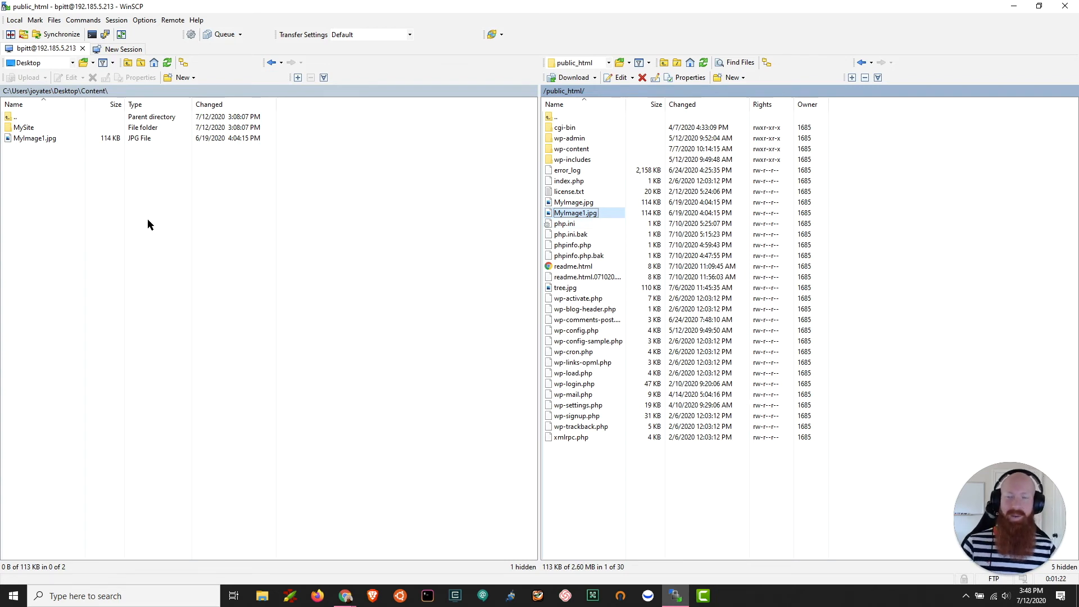
{"action": "mouse_move", "coordinate": [132, 205]}
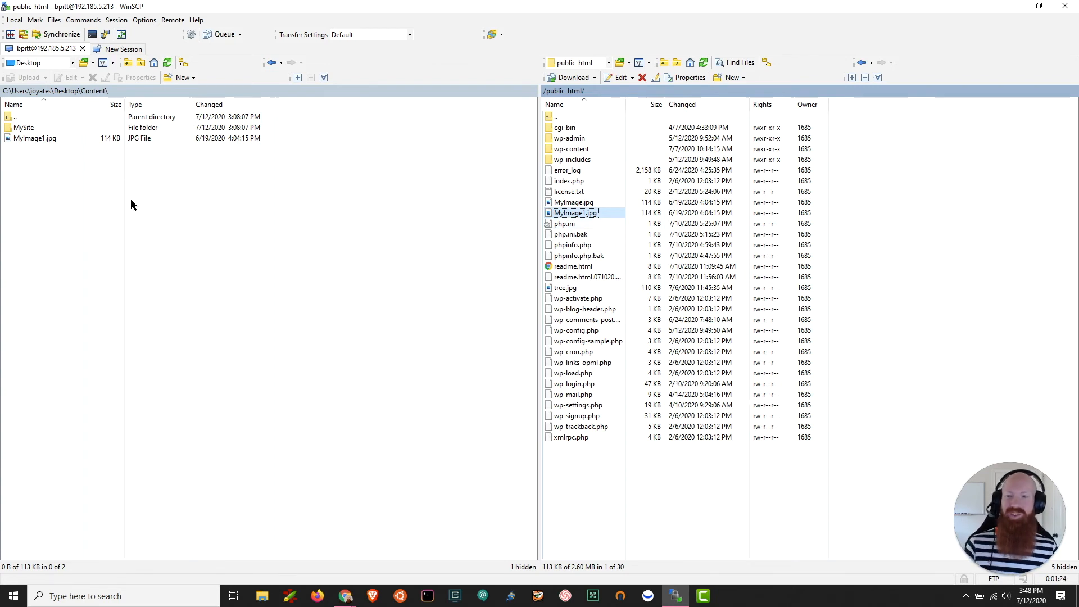
{"action": "mouse_move", "coordinate": [344, 291]}
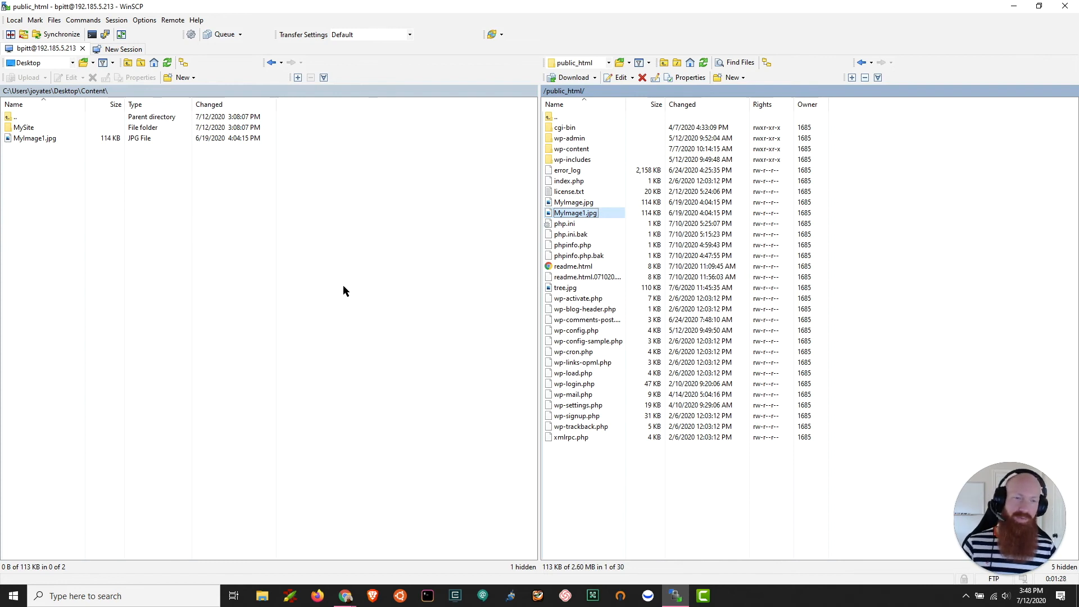
{"action": "mouse_move", "coordinate": [359, 311]}
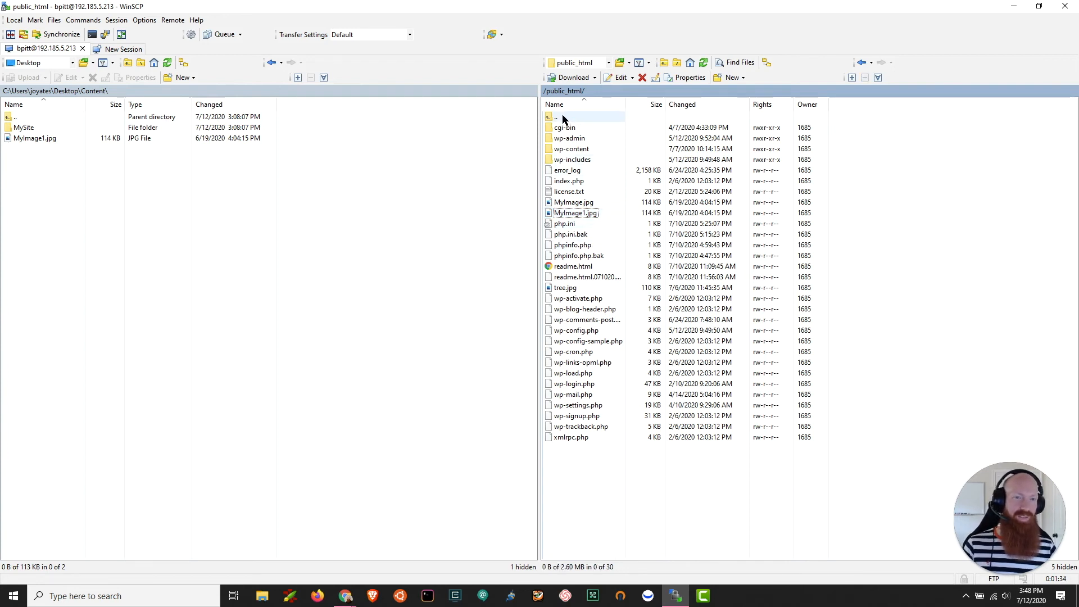
- Go up to the remote root folder and the local Desktop folder
{"action": "double_click", "coordinate": [555, 117]}
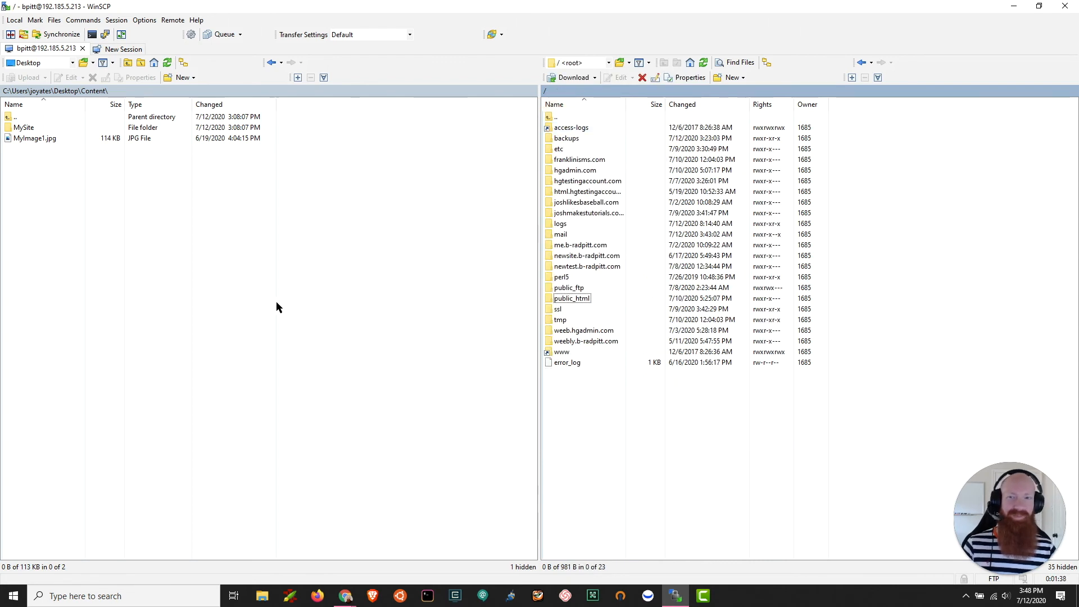
{"action": "left_click", "coordinate": [23, 128]}
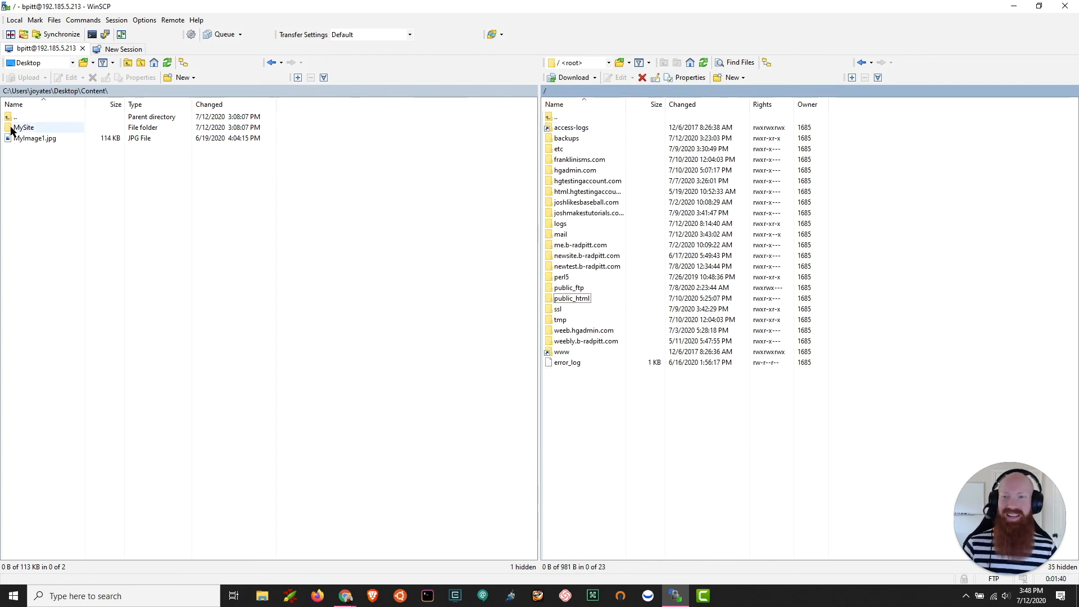
{"action": "left_click", "coordinate": [15, 116]}
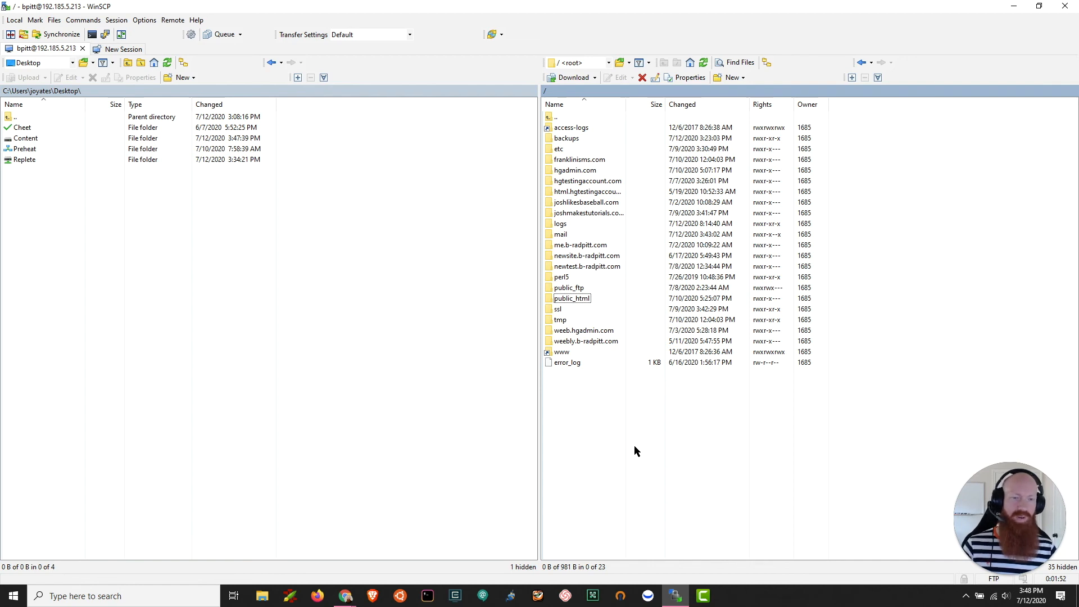
{"action": "mouse_move", "coordinate": [632, 469]}
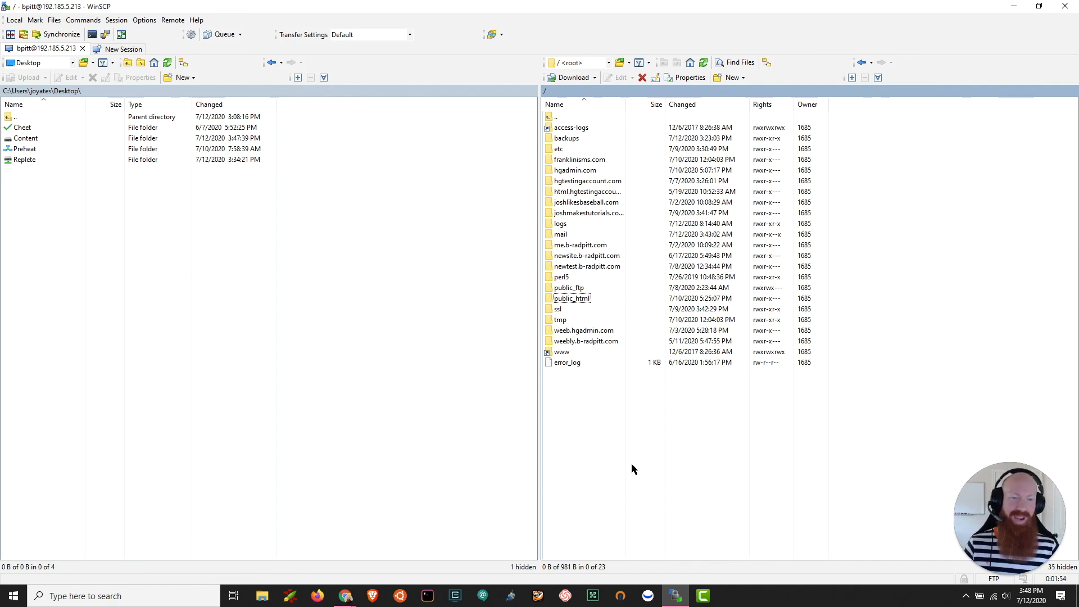
- Download error_log from the remote root to the local Desktop
{"action": "left_click", "coordinate": [567, 362]}
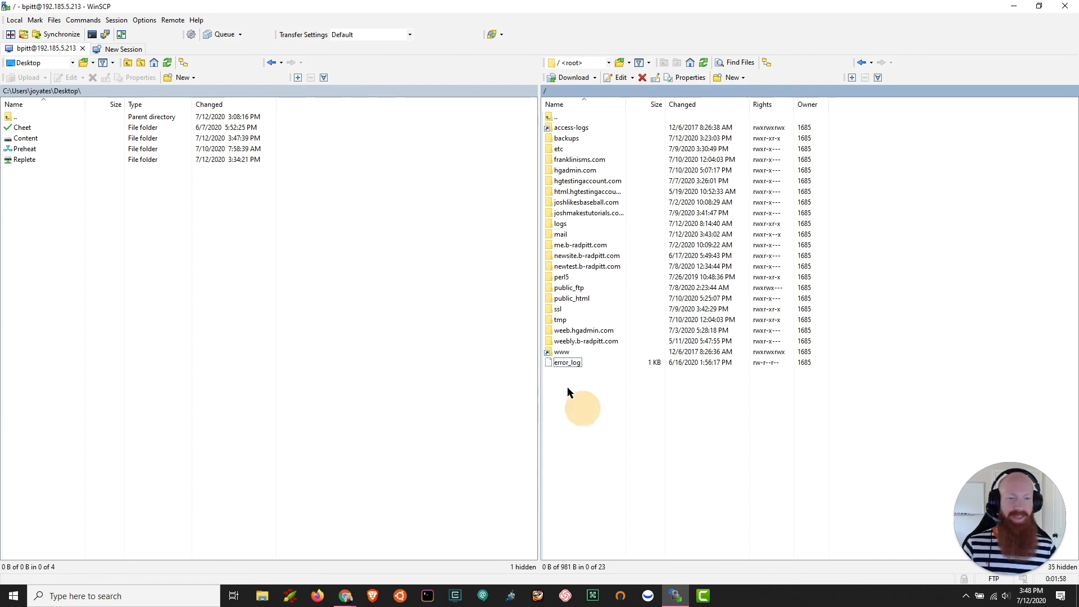
{"action": "left_click", "coordinate": [567, 363]}
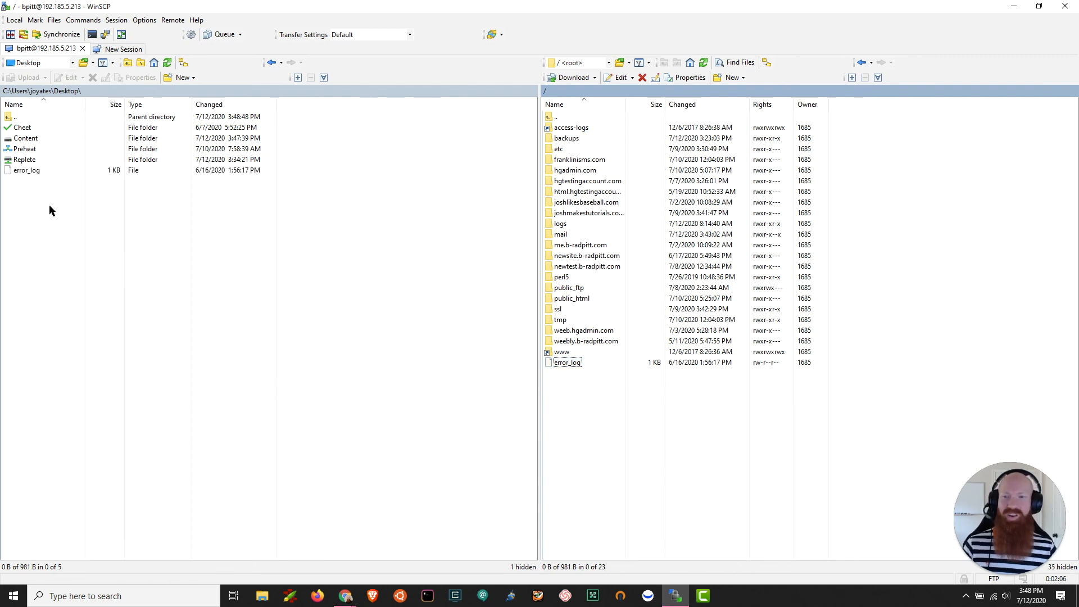
{"action": "mouse_move", "coordinate": [68, 230]}
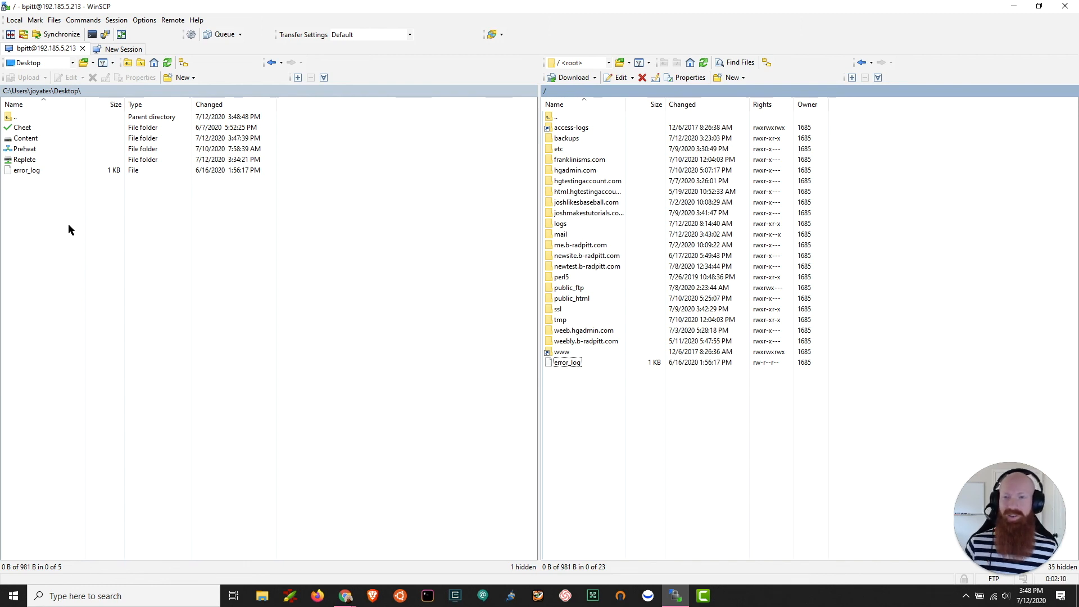
{"action": "mouse_move", "coordinate": [293, 288]}
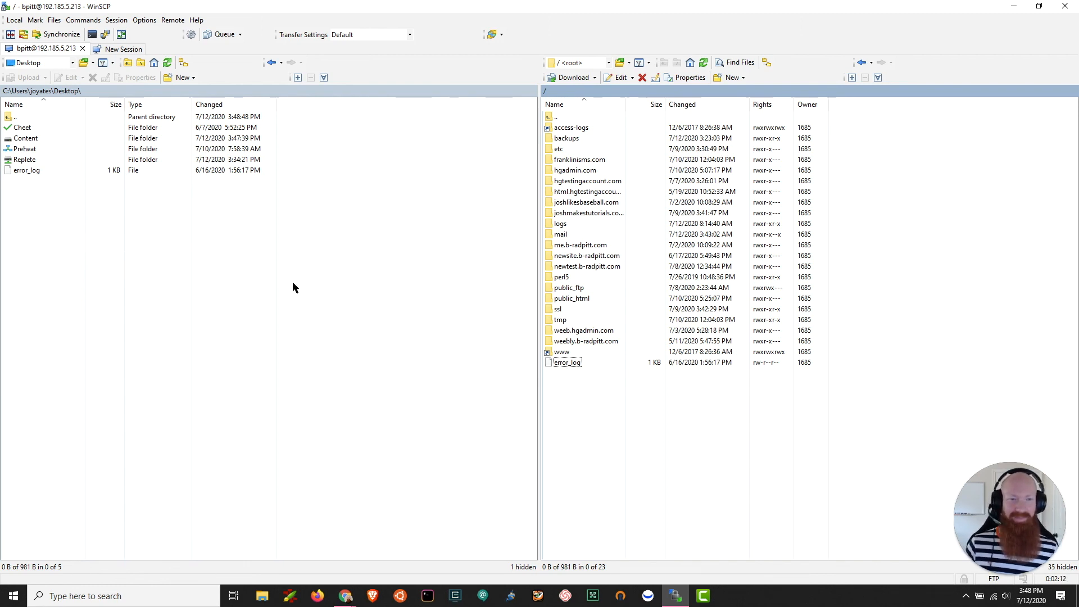
{"action": "mouse_move", "coordinate": [287, 305]}
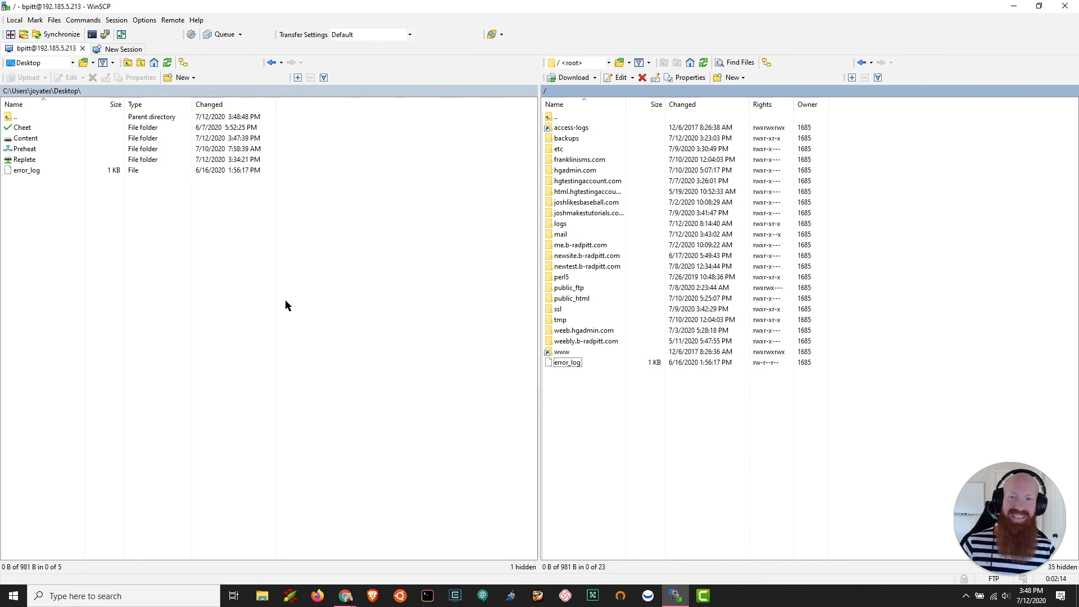